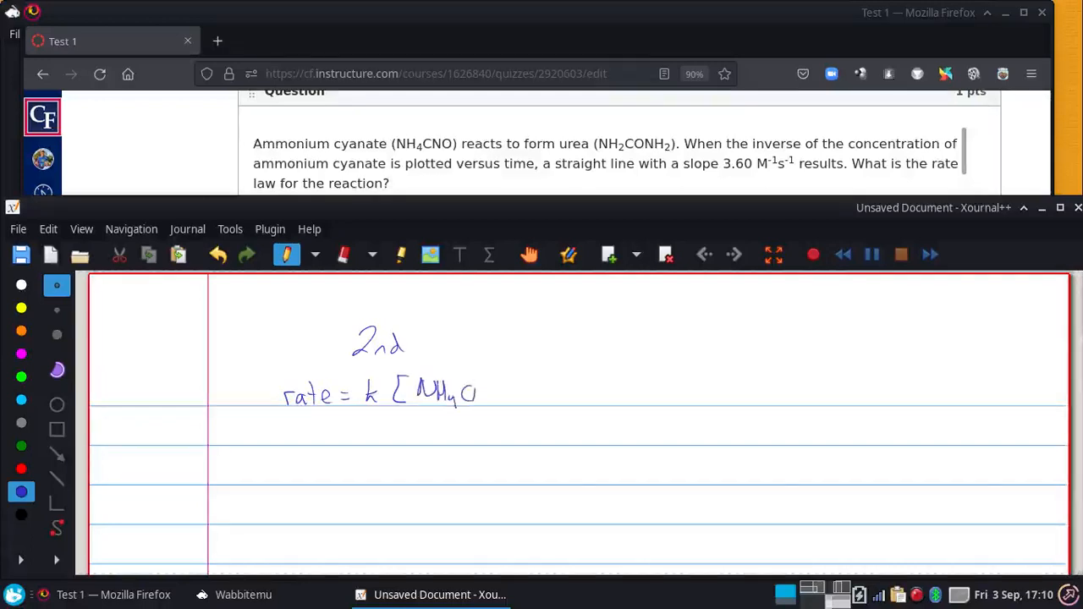
# - Finish the squared [NH4CNO] term and handwrite k = 3.60 M beneath the rate law
pyautogui.moveTo(474, 393); pyautogui.dragTo(524, 376)
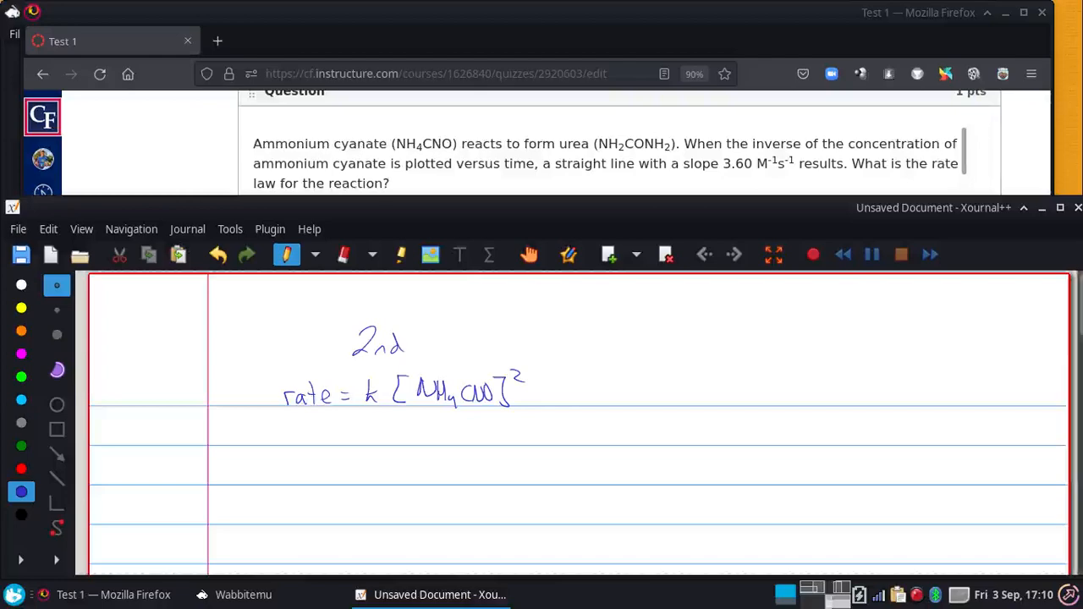
pyautogui.moveTo(362, 433); pyautogui.dragTo(426, 433)
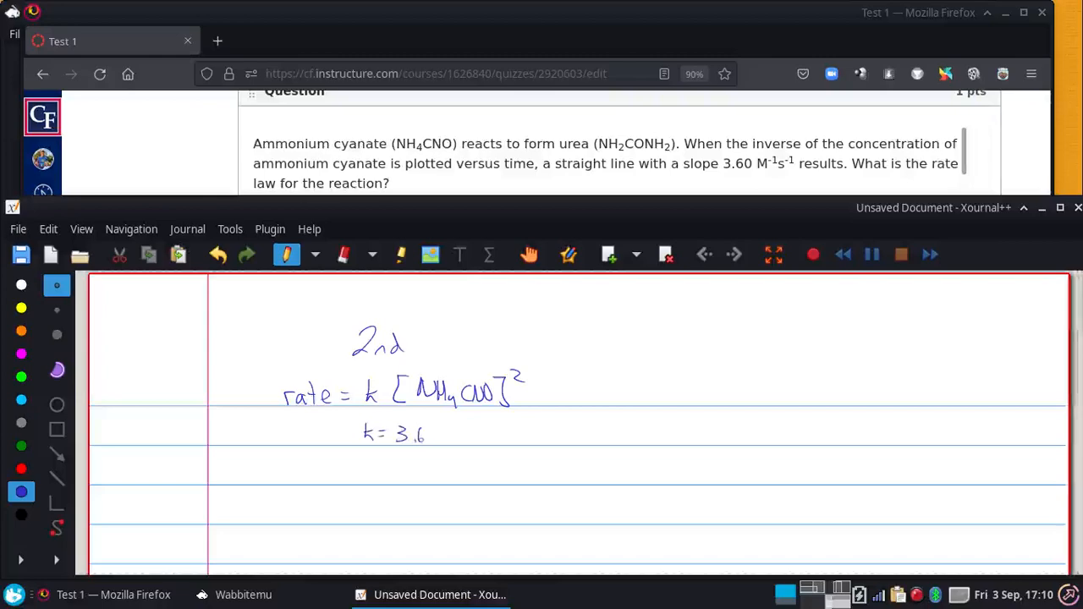
pyautogui.moveTo(423, 433); pyautogui.dragTo(465, 431)
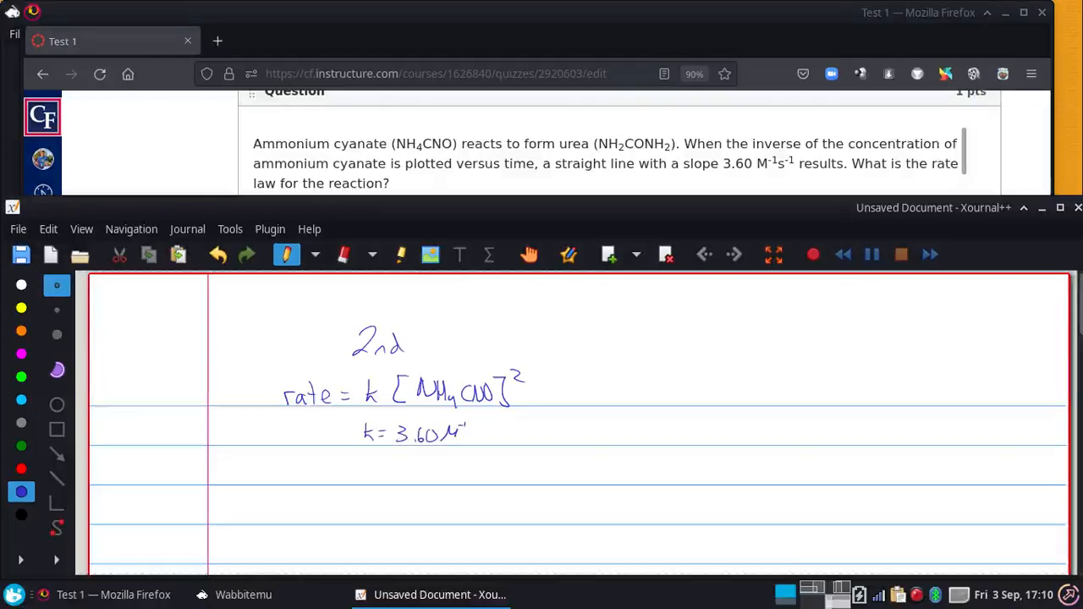